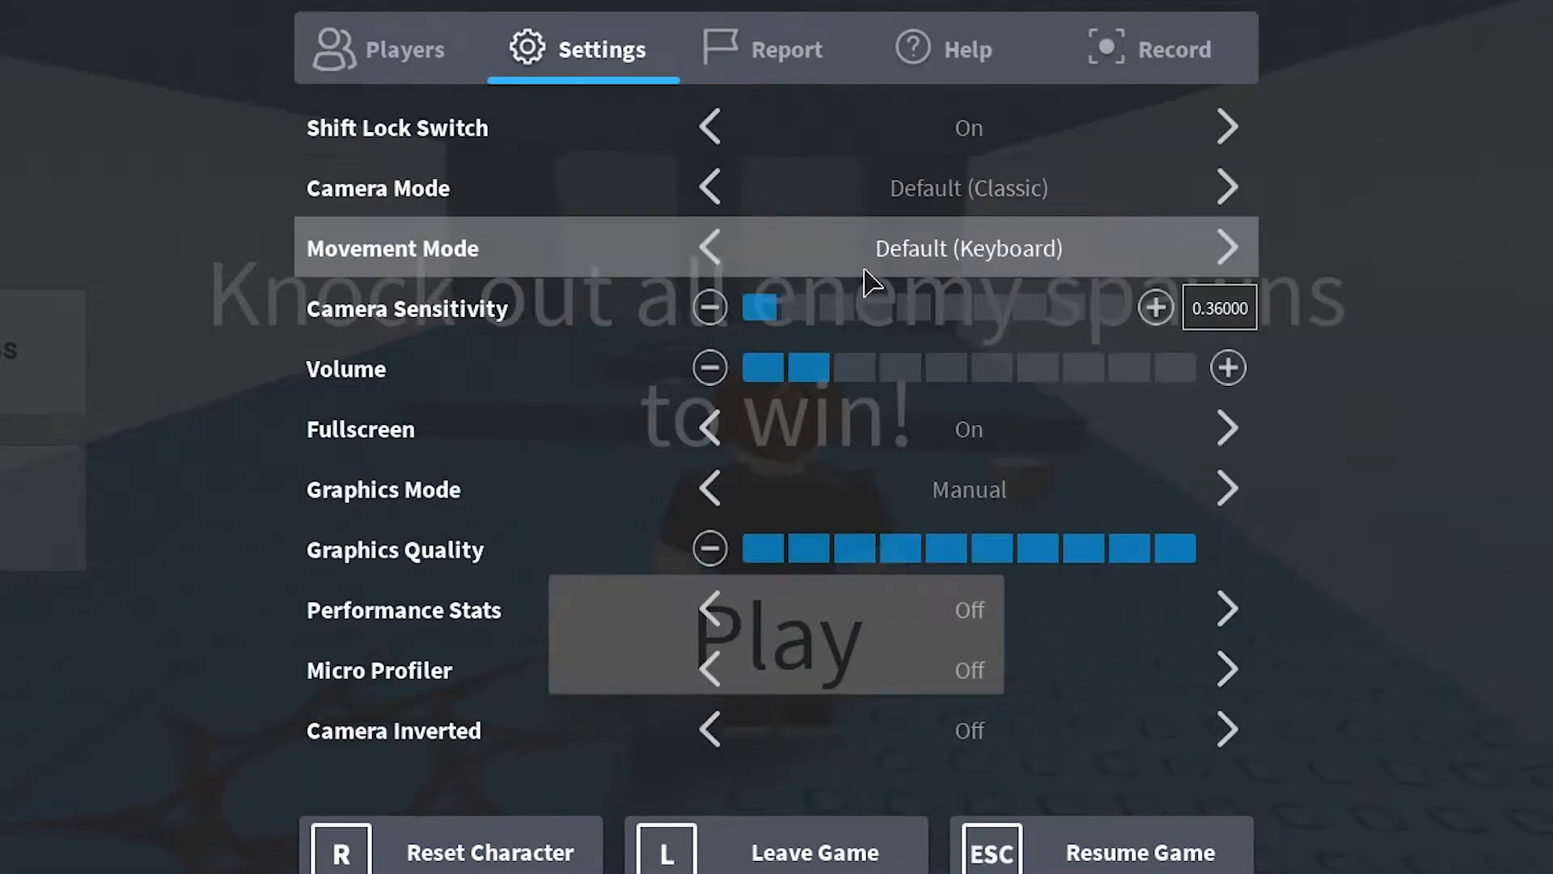
mouse_move(1040, 852)
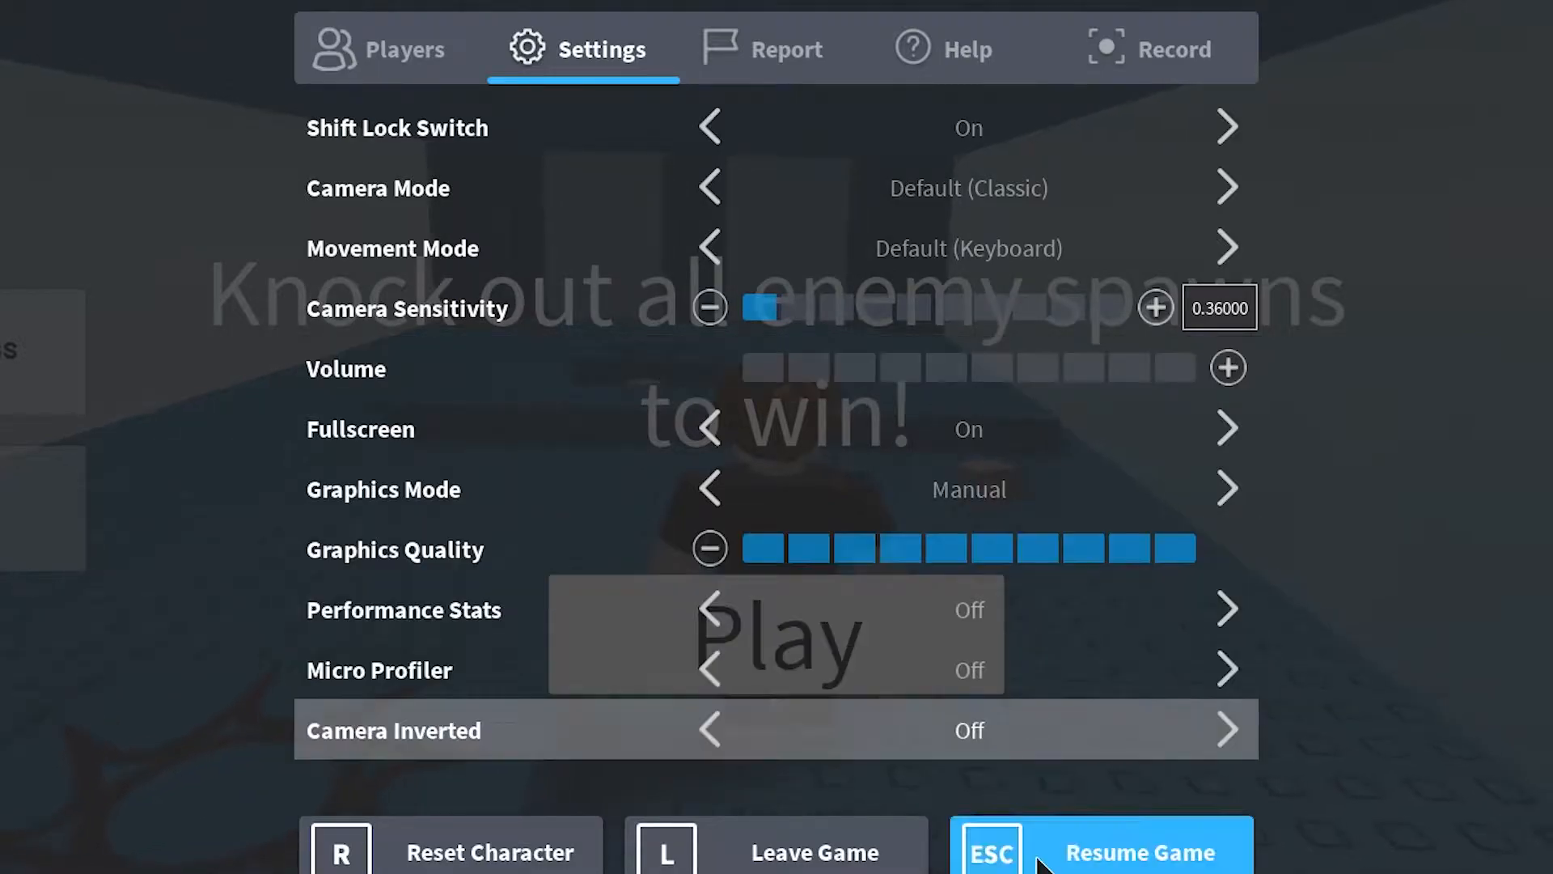
Resume the match from the settings menu and return to the green team's tower base.
left_click(1138, 851)
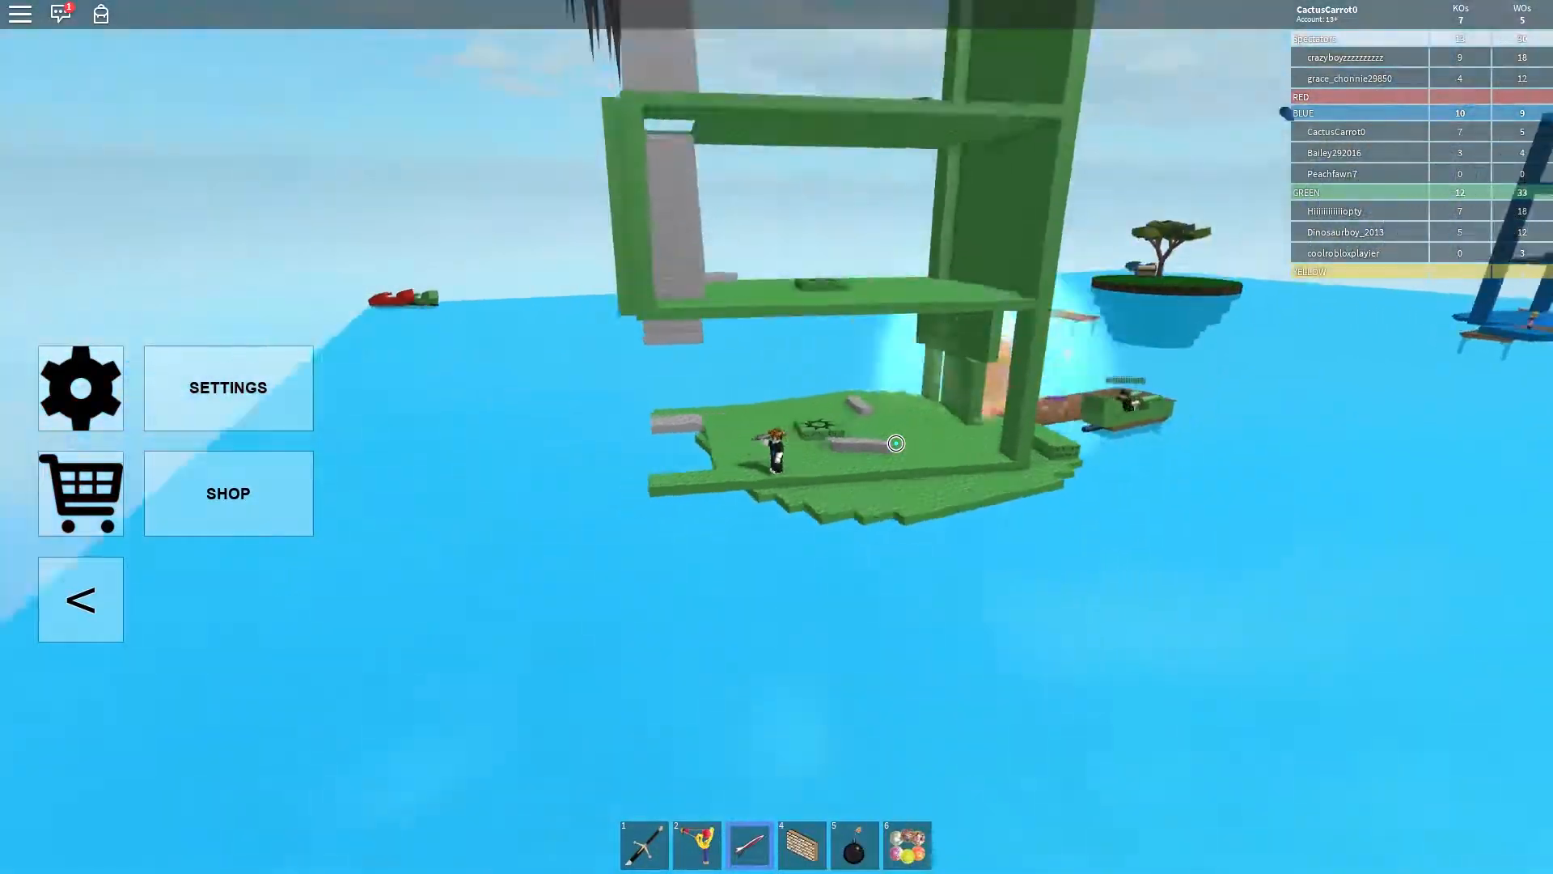
mouse_move(892, 435)
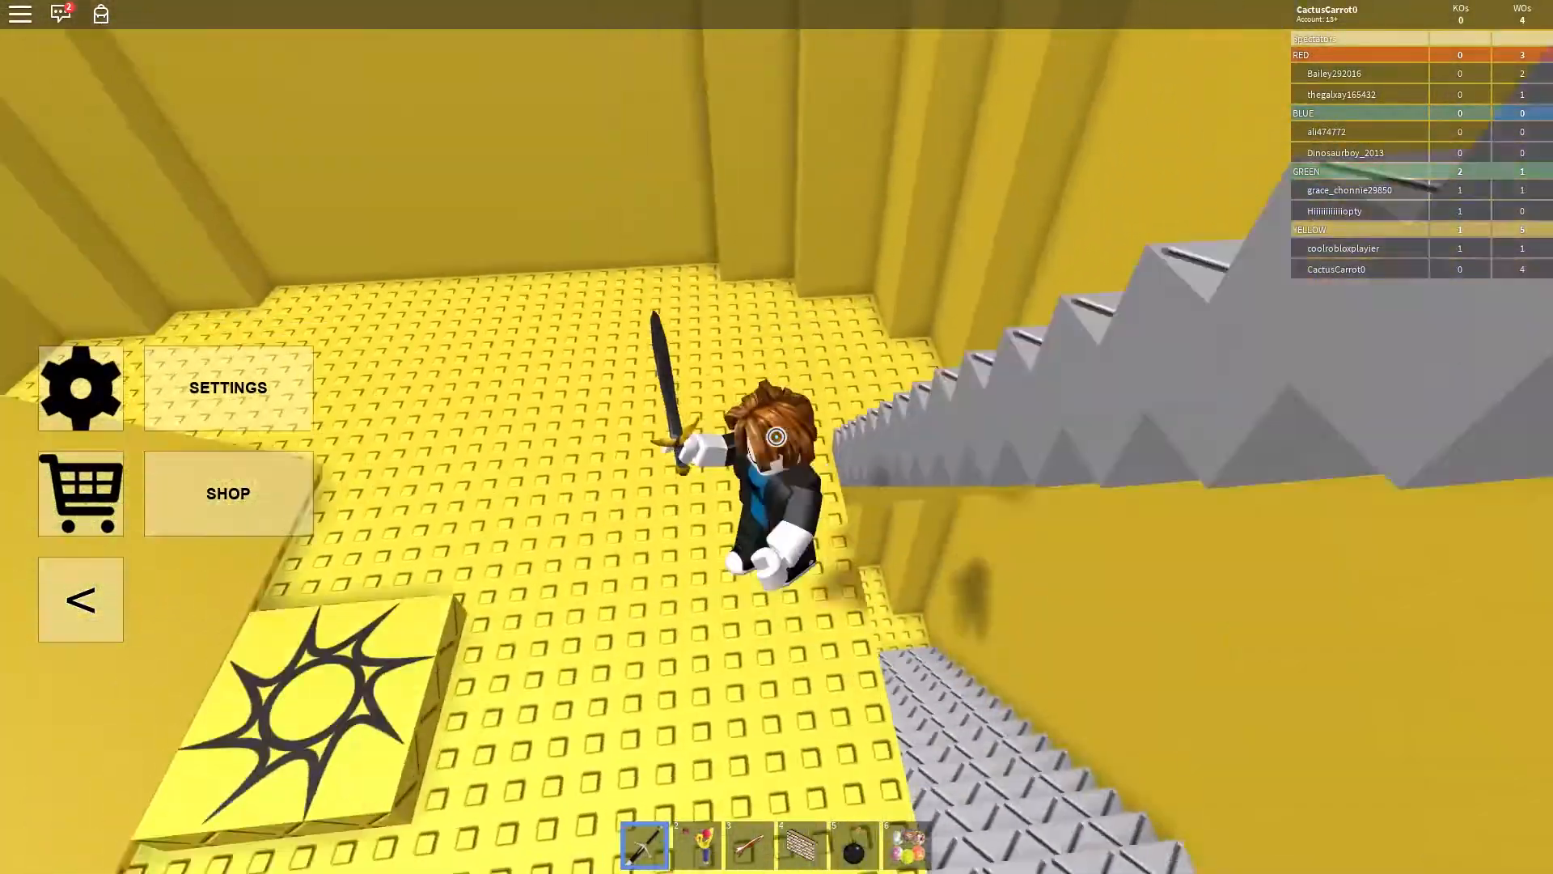
Fight through the round with sword swings and a bomb throw, reaching 5 KOs beside the white pillars.
left_click(854, 845)
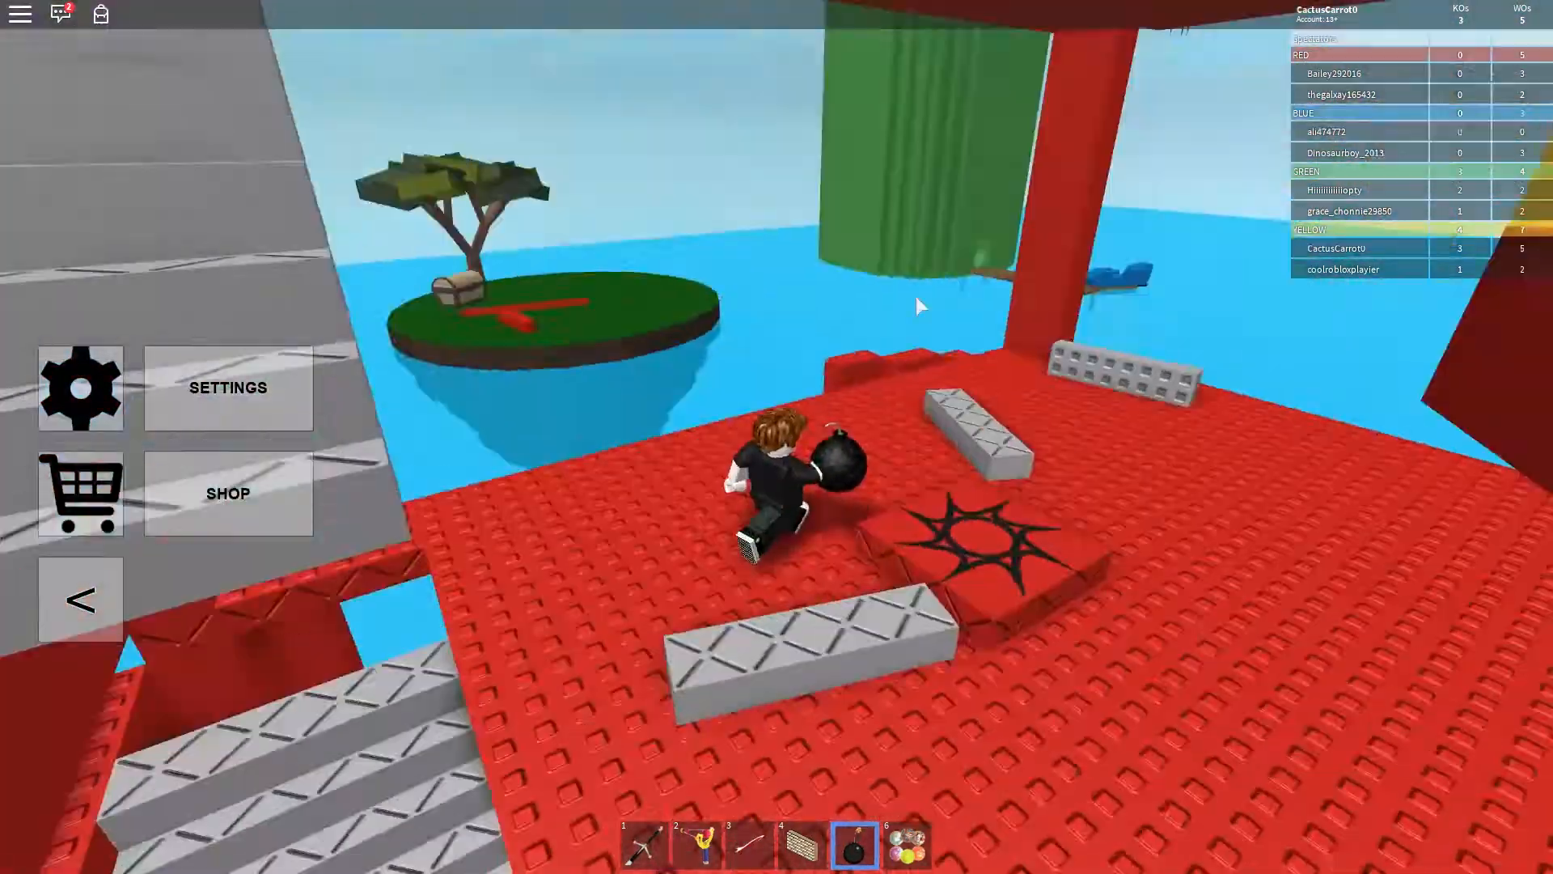
left_click(749, 843)
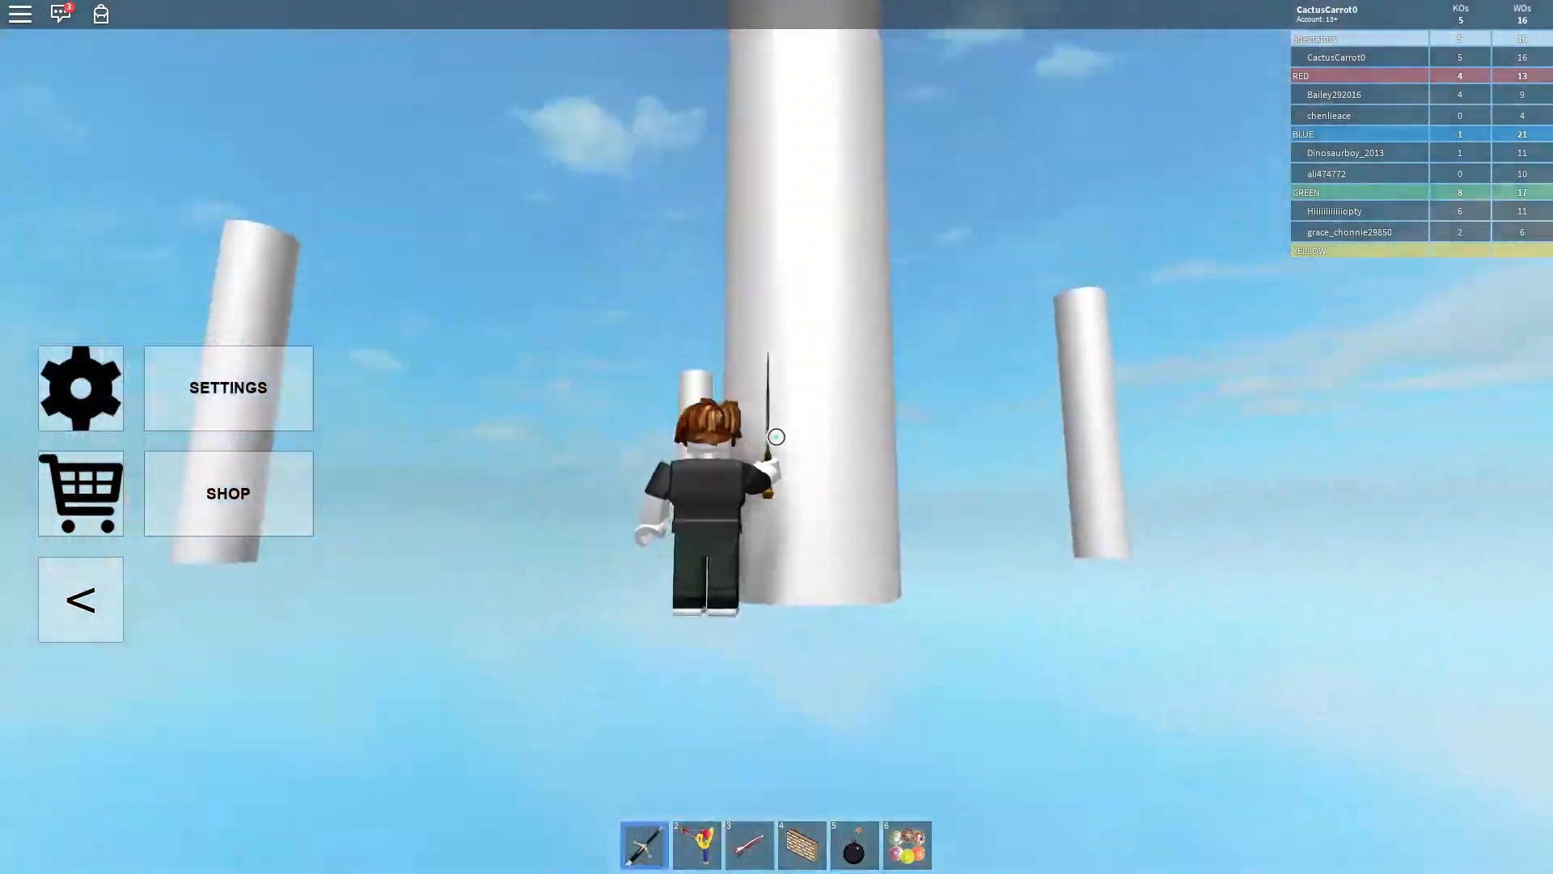
left_click(748, 845)
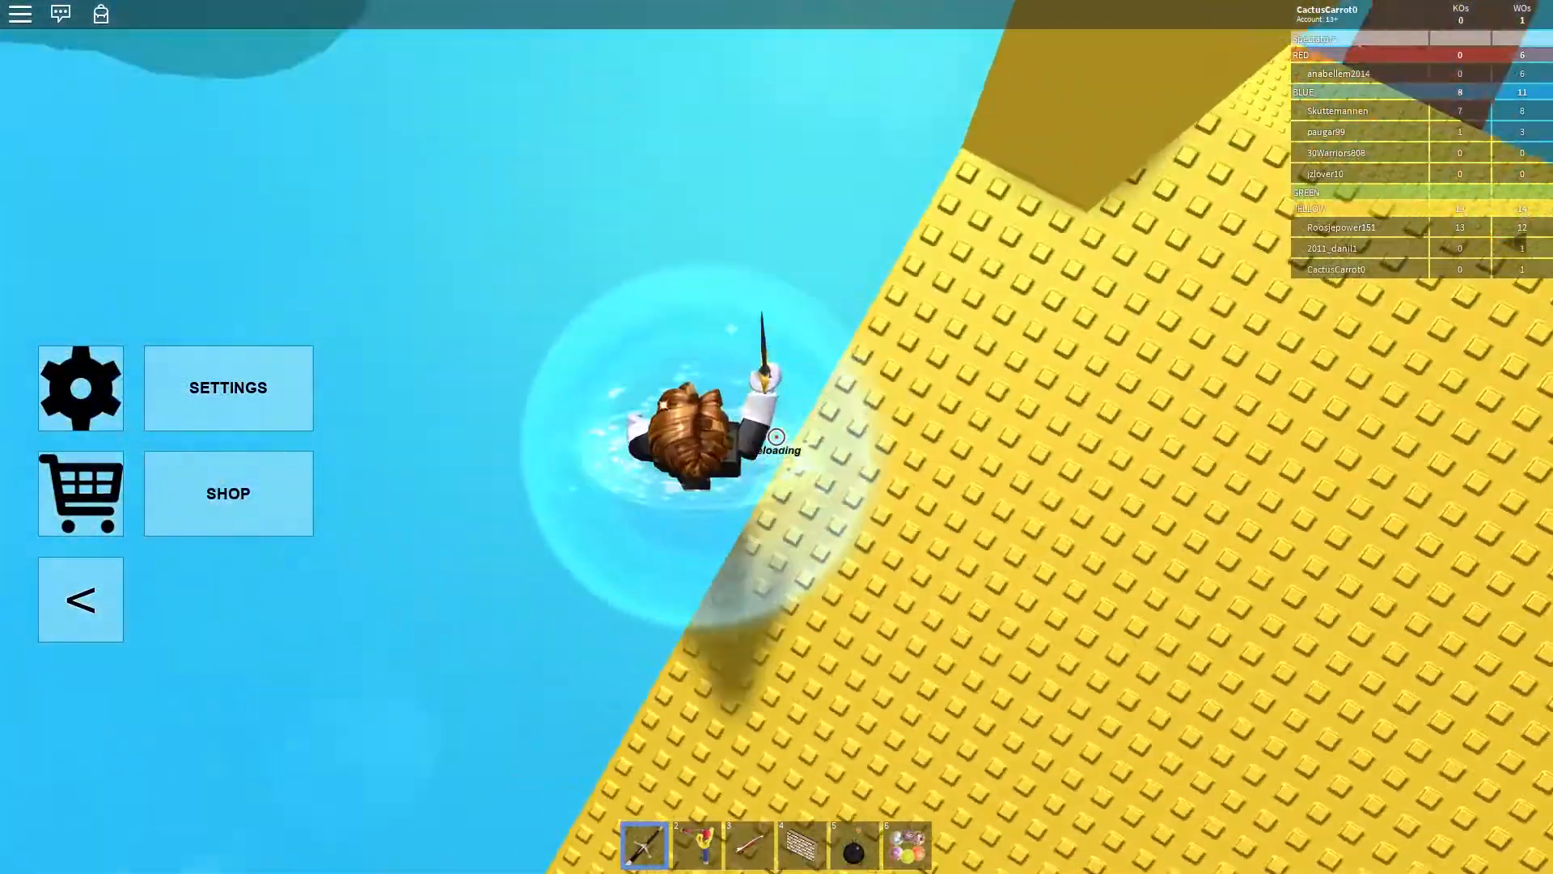
Drop past the yellow and blue bases and equip a different weapon beneath the brown tower.
left_click(854, 844)
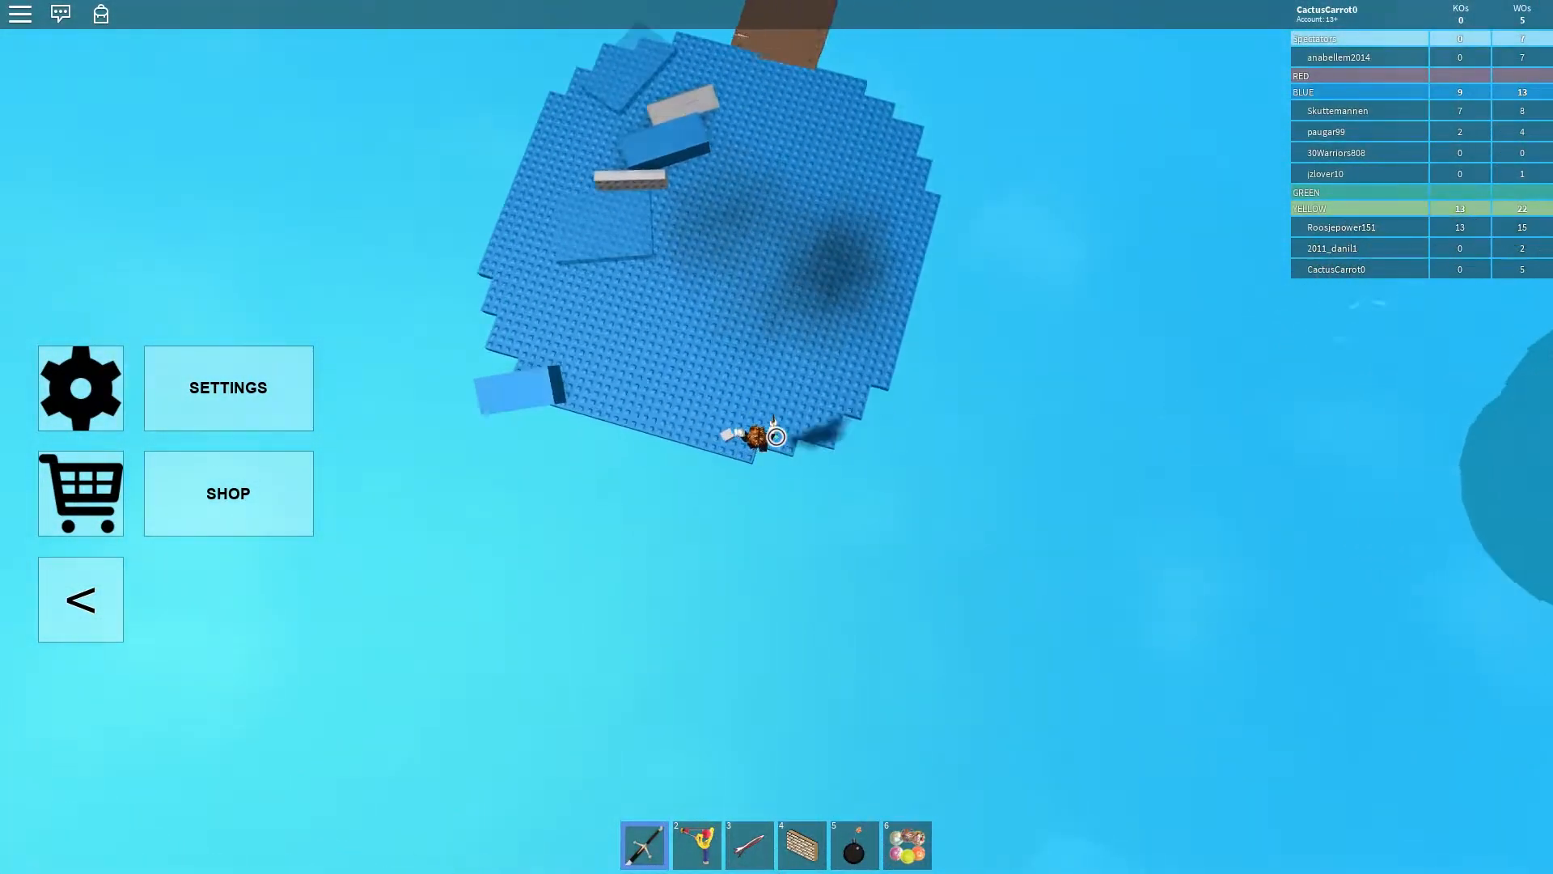
left_click(749, 844)
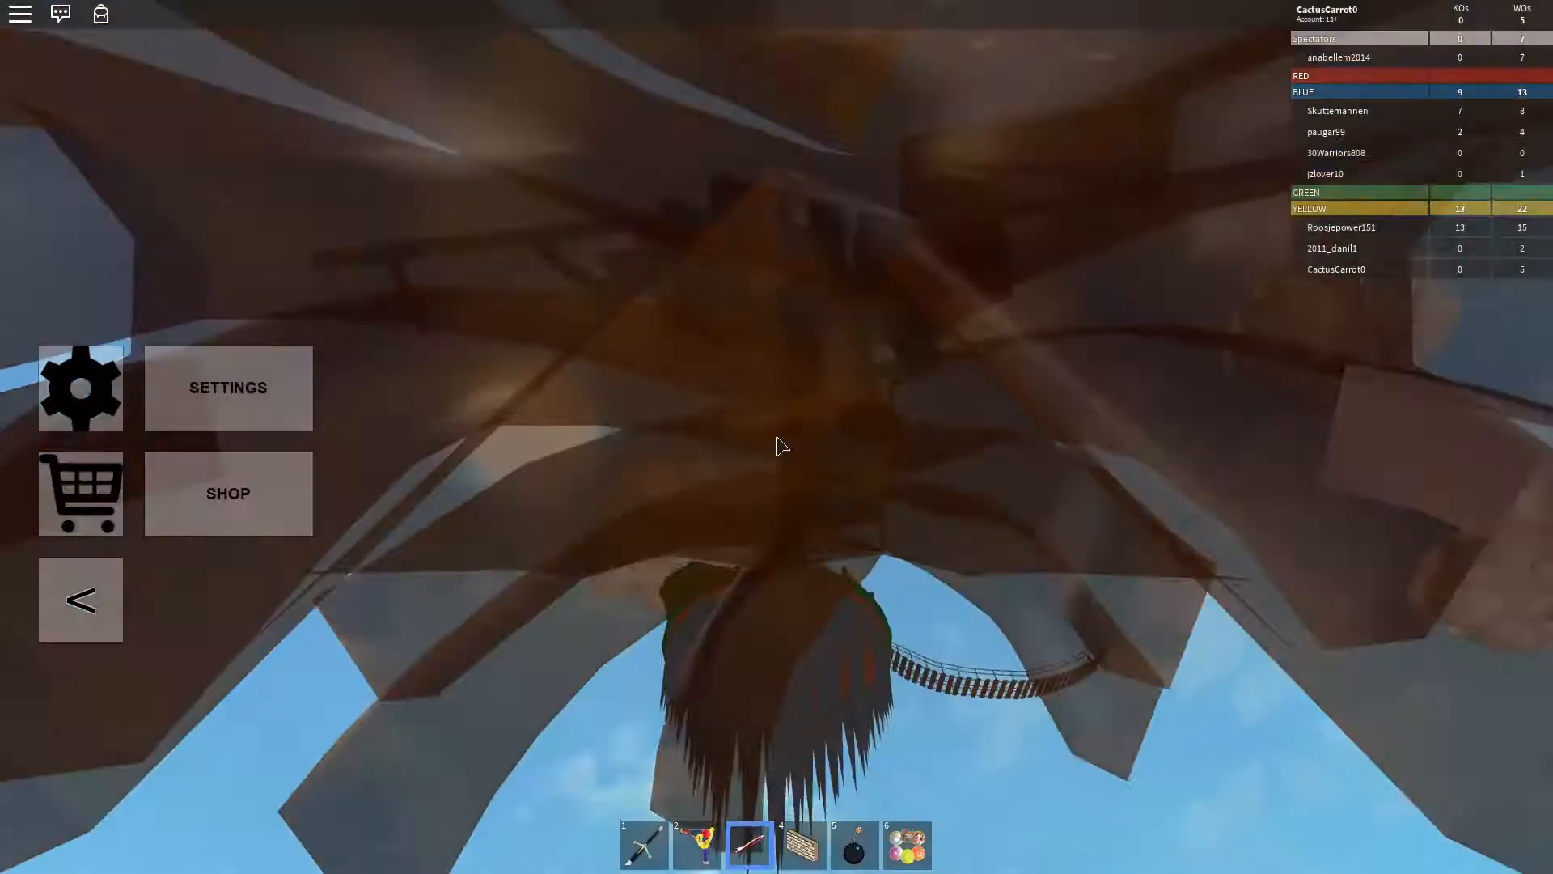